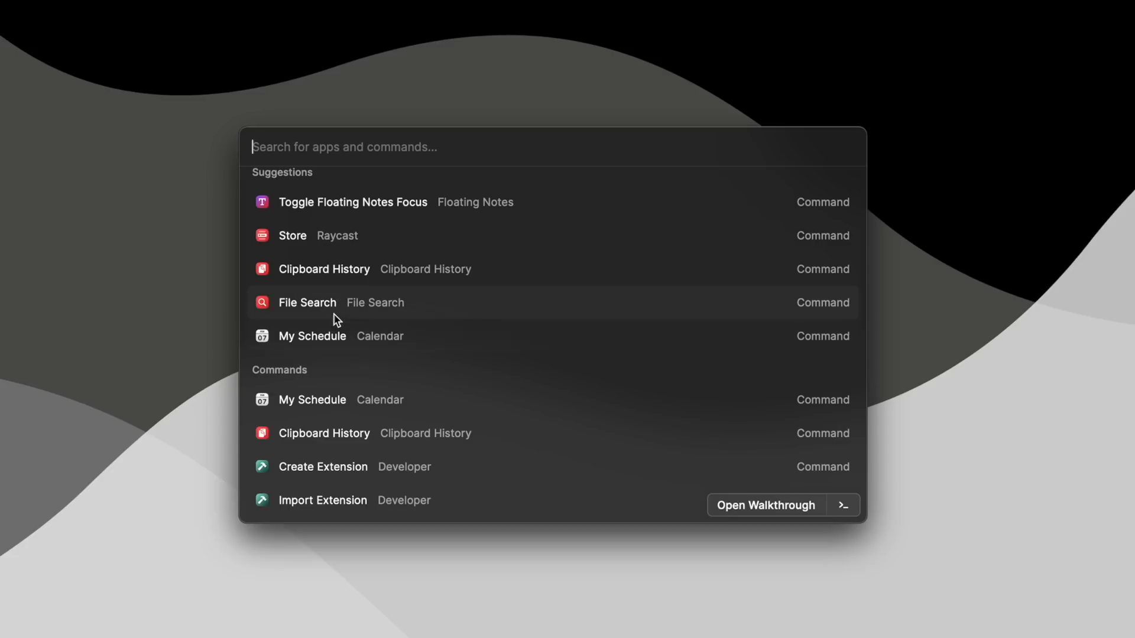
pyautogui.moveTo(341, 251)
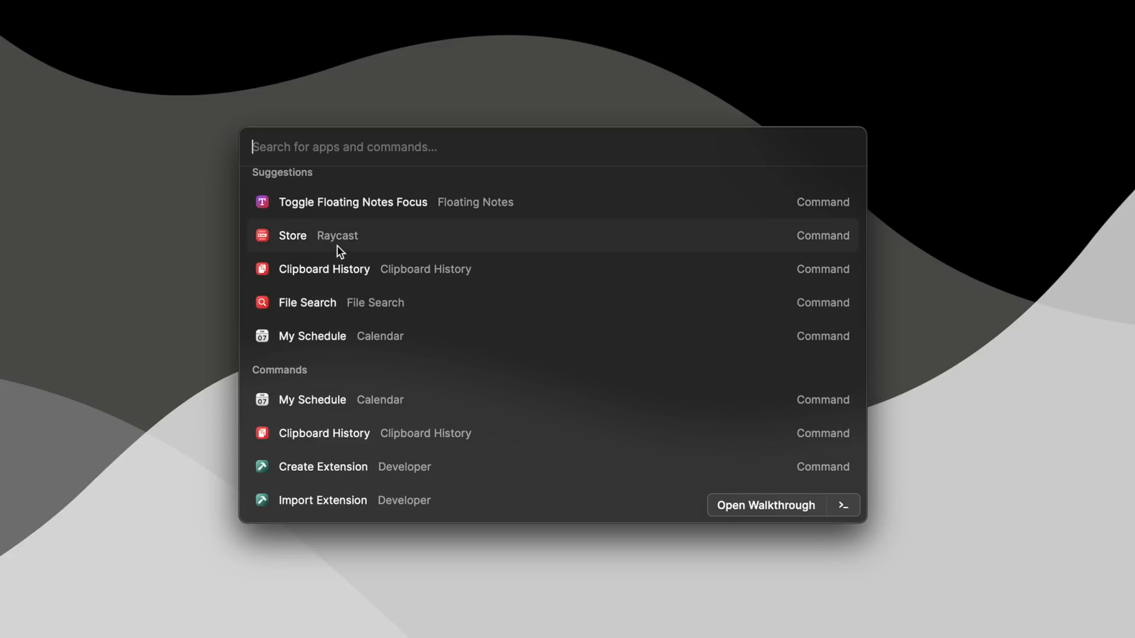
# Step: Enter the Raycast extension Store and accept its welcome screen
pyautogui.click(292, 235)
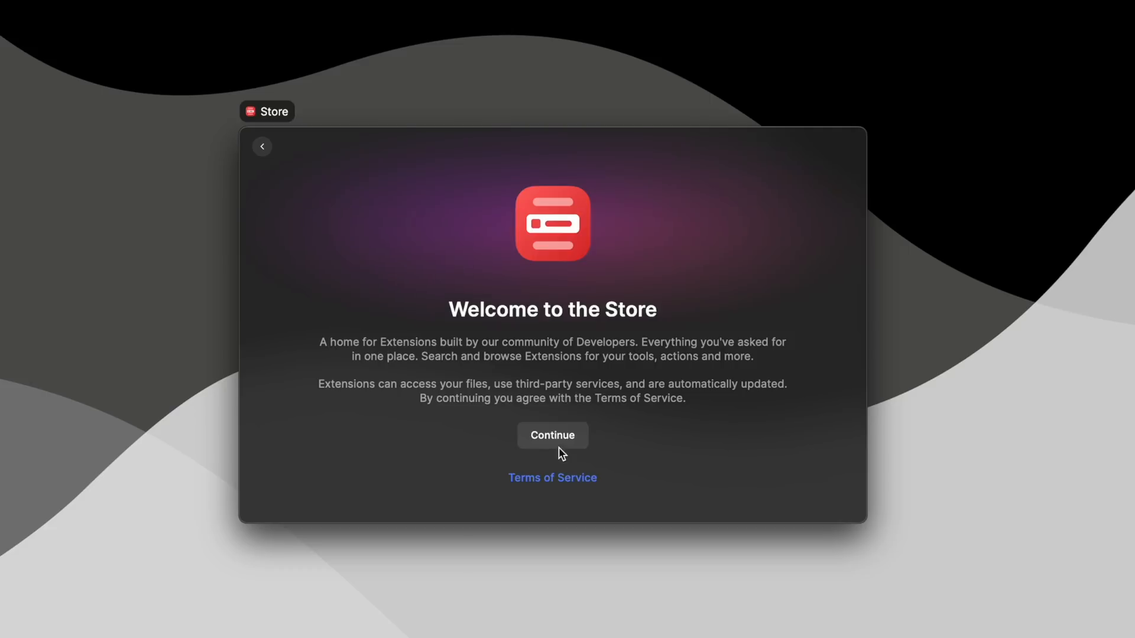
pyautogui.click(552, 435)
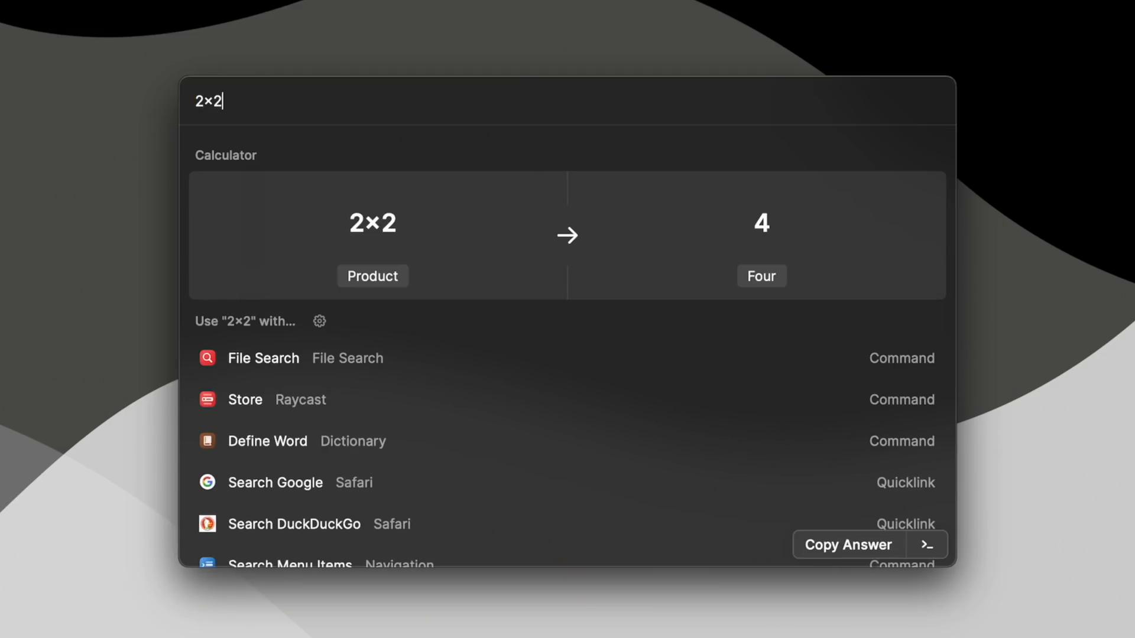
# Step: Search the Store, scroll the Spotify Controls command list, then back out to the search results
pyautogui.write('severance')
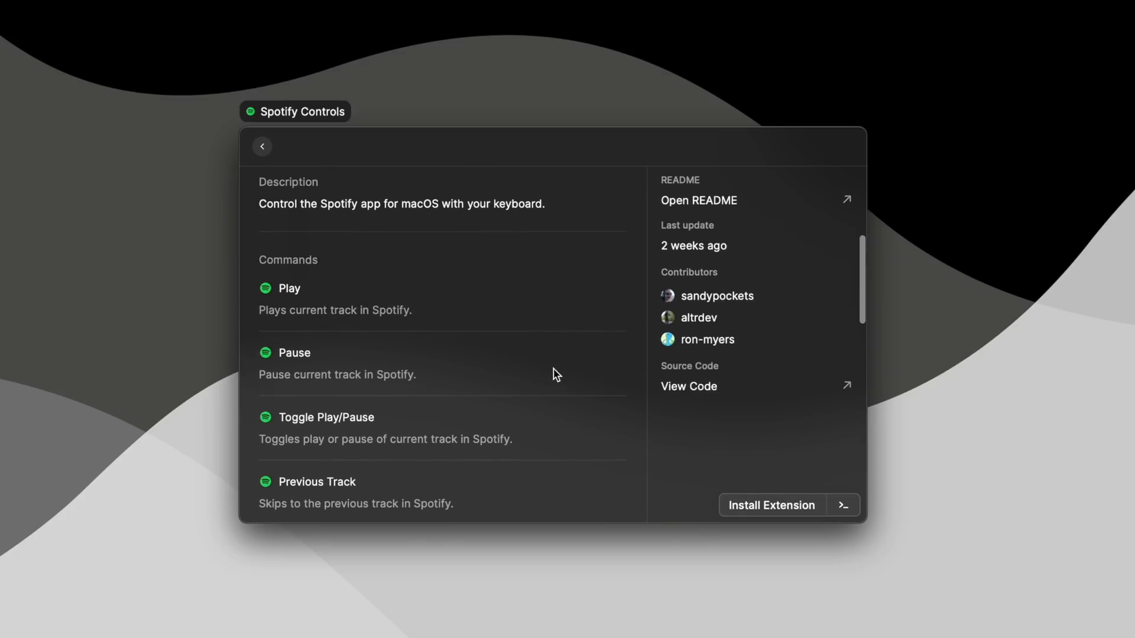
pyautogui.scroll(-3)
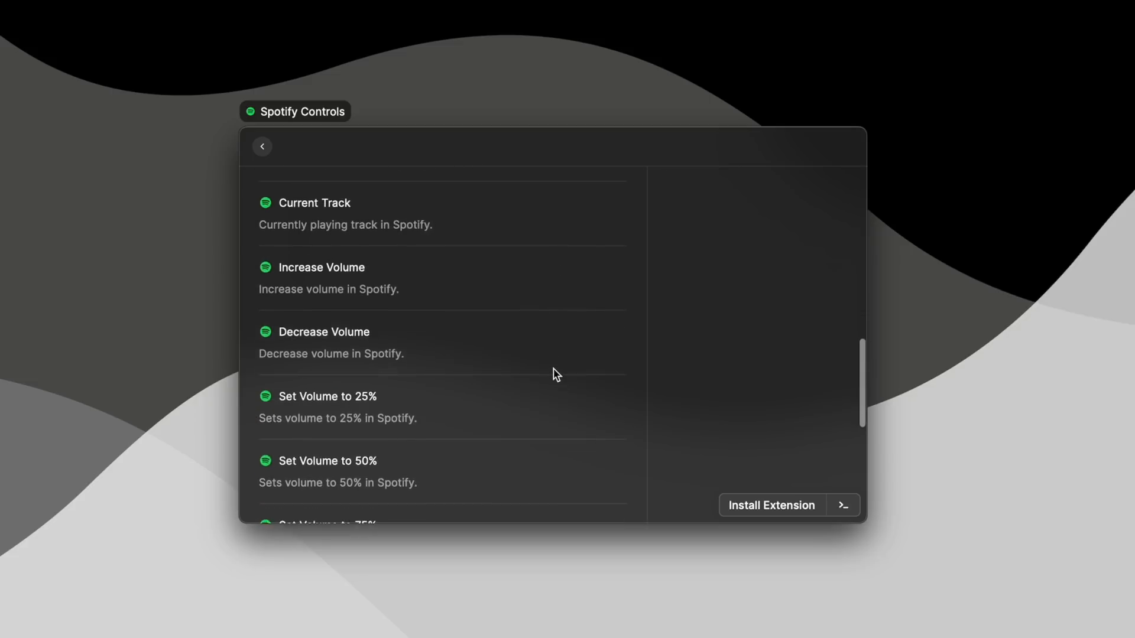
pyautogui.scroll(-3)
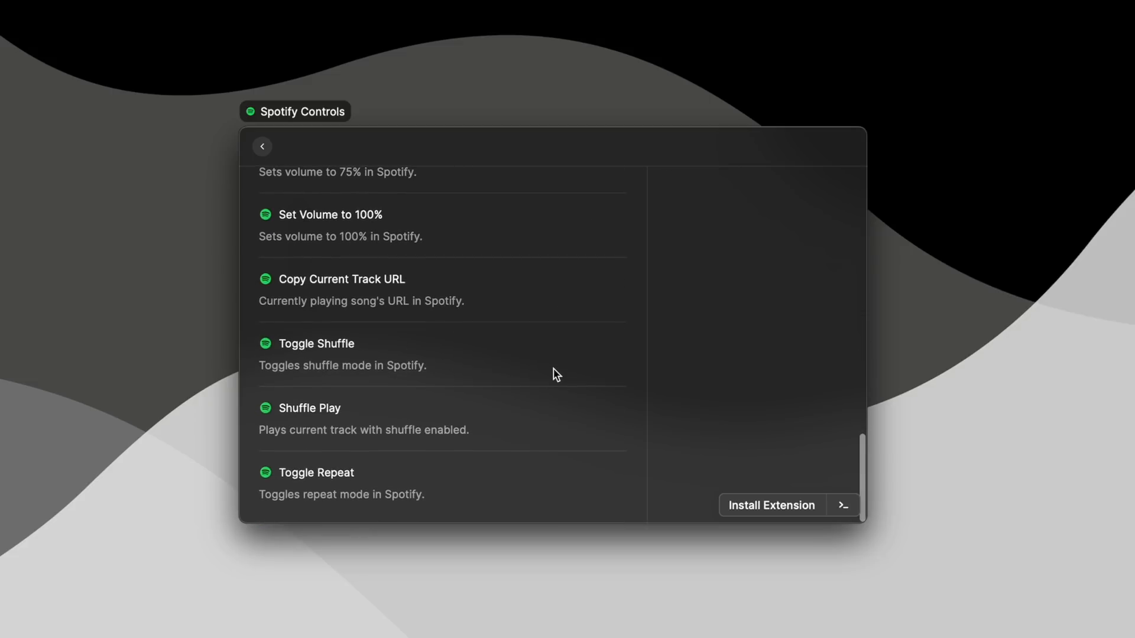
pyautogui.click(263, 147)
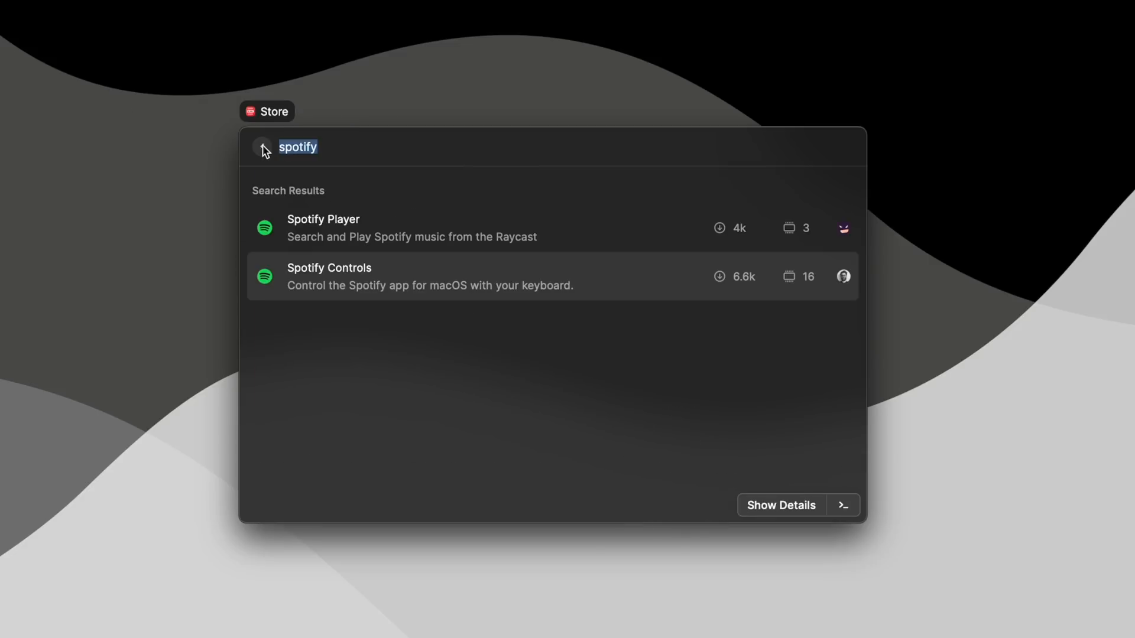
pyautogui.click(324, 227)
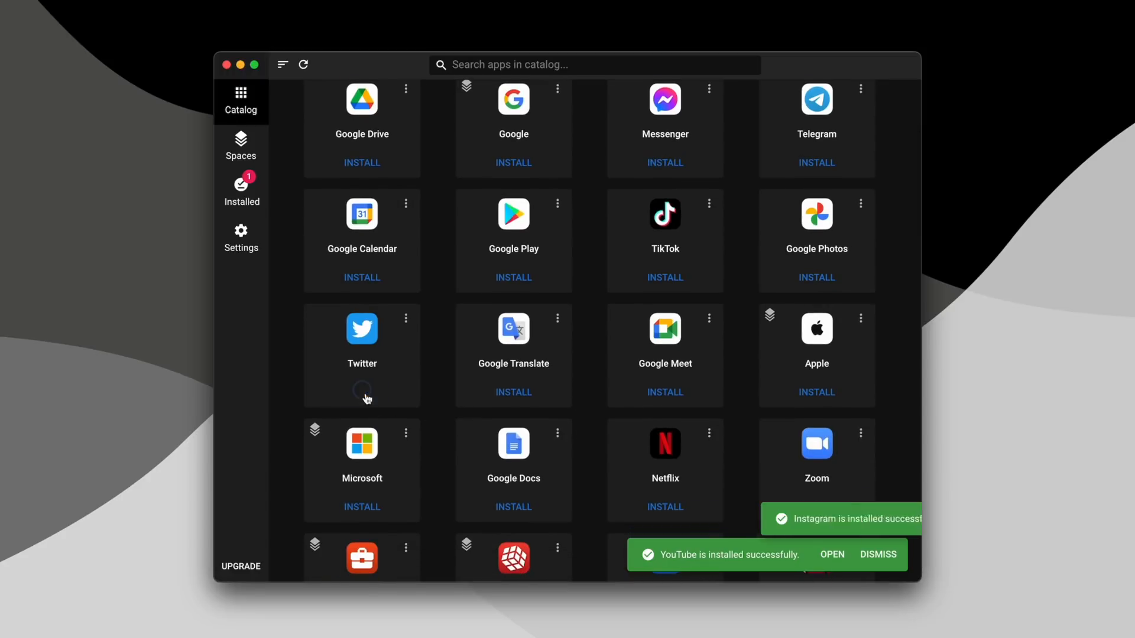
# Step: Scroll the WebCatalog grid to reach Twitter and Google Docs for installation
pyautogui.scroll(-3)
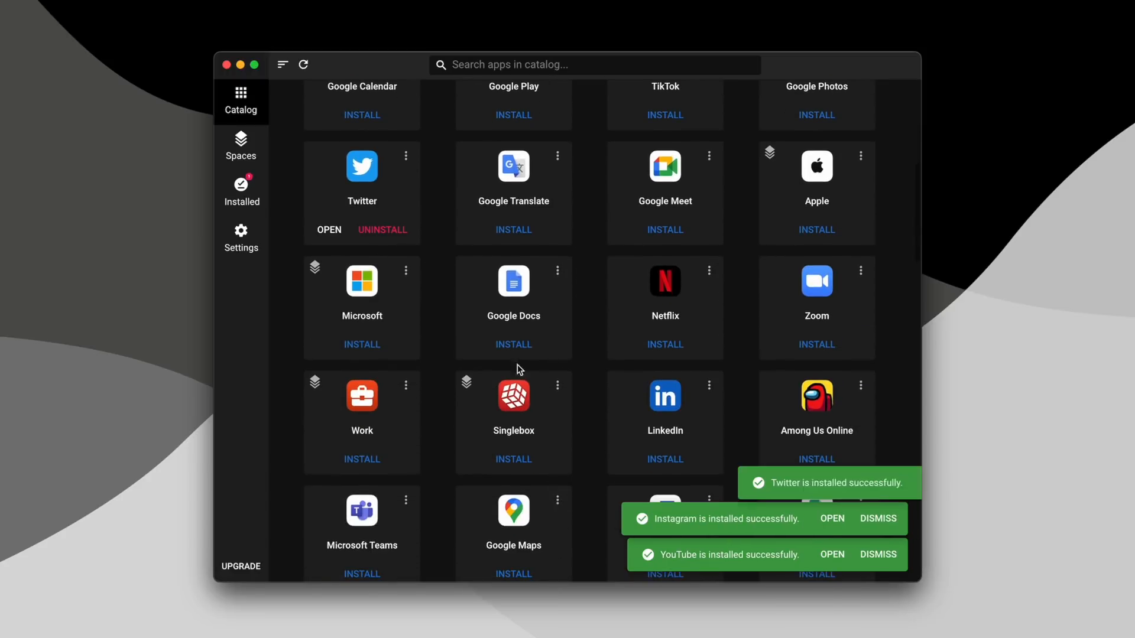
pyautogui.scroll(-3)
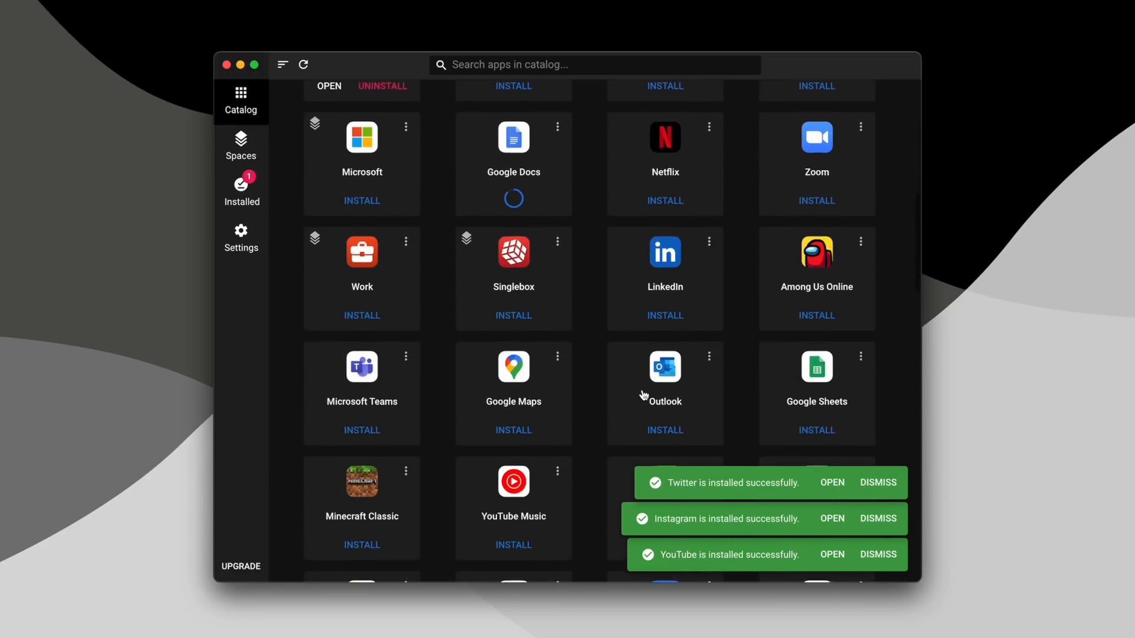
pyautogui.scroll(-3)
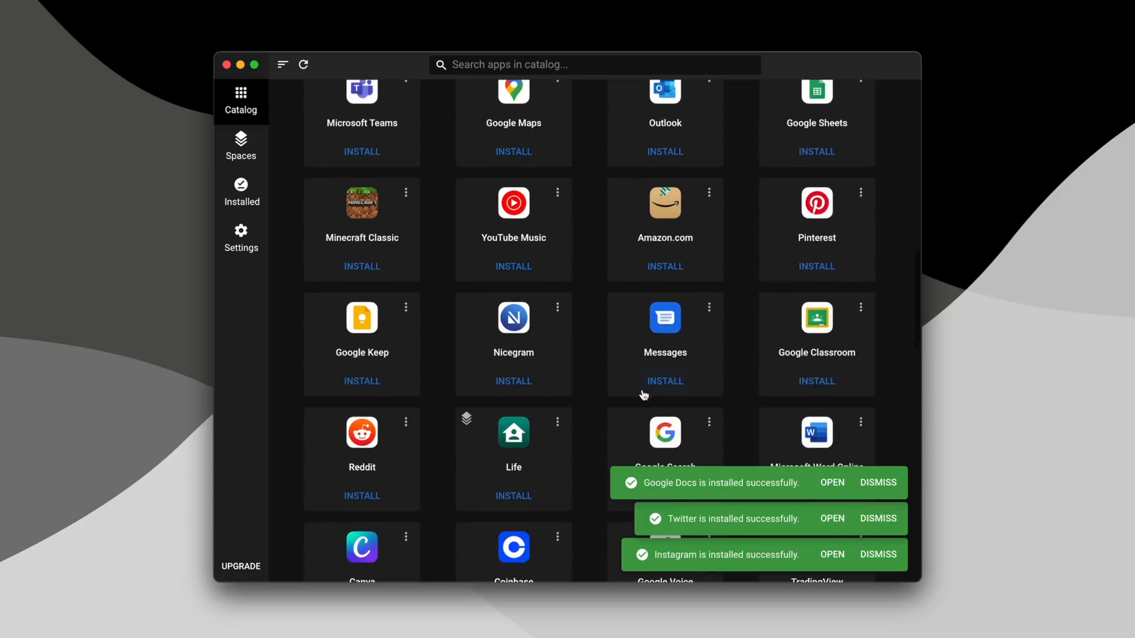
pyautogui.scroll(-3)
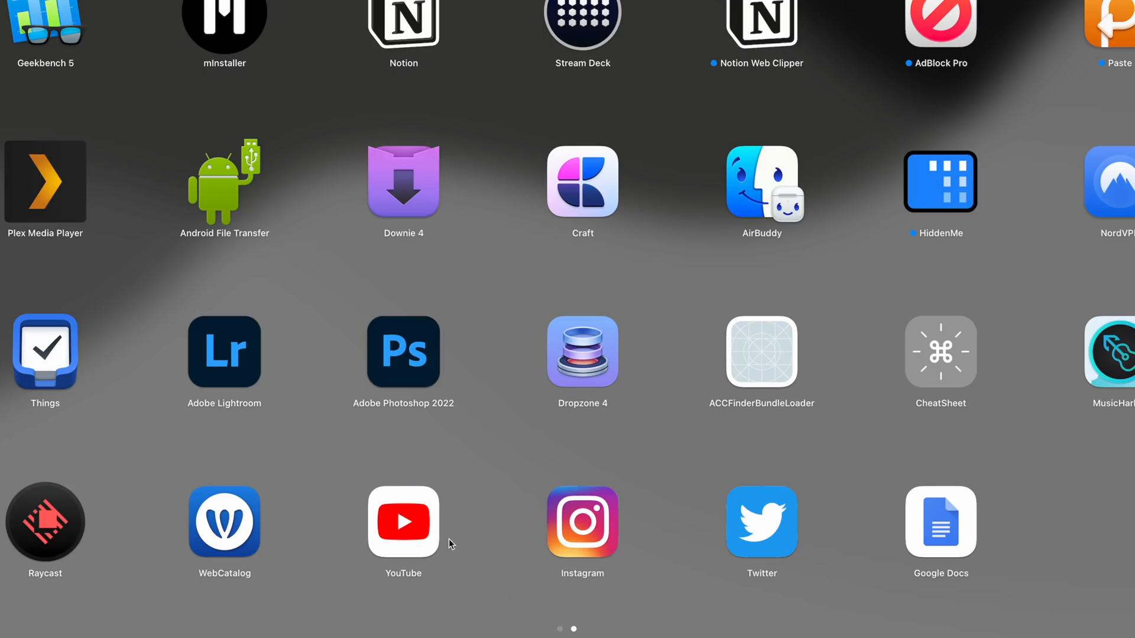
pyautogui.moveTo(713, 554)
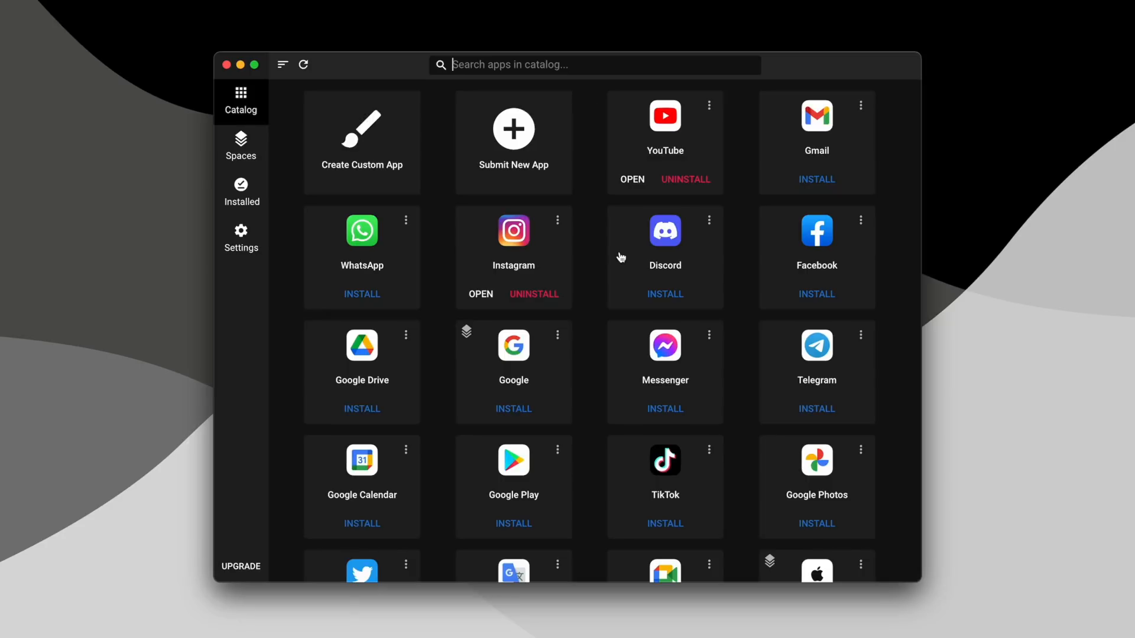
# Step: Scroll the catalog to the installed YouTube, Instagram, Twitter and Google Docs entries
pyautogui.scroll(-3)
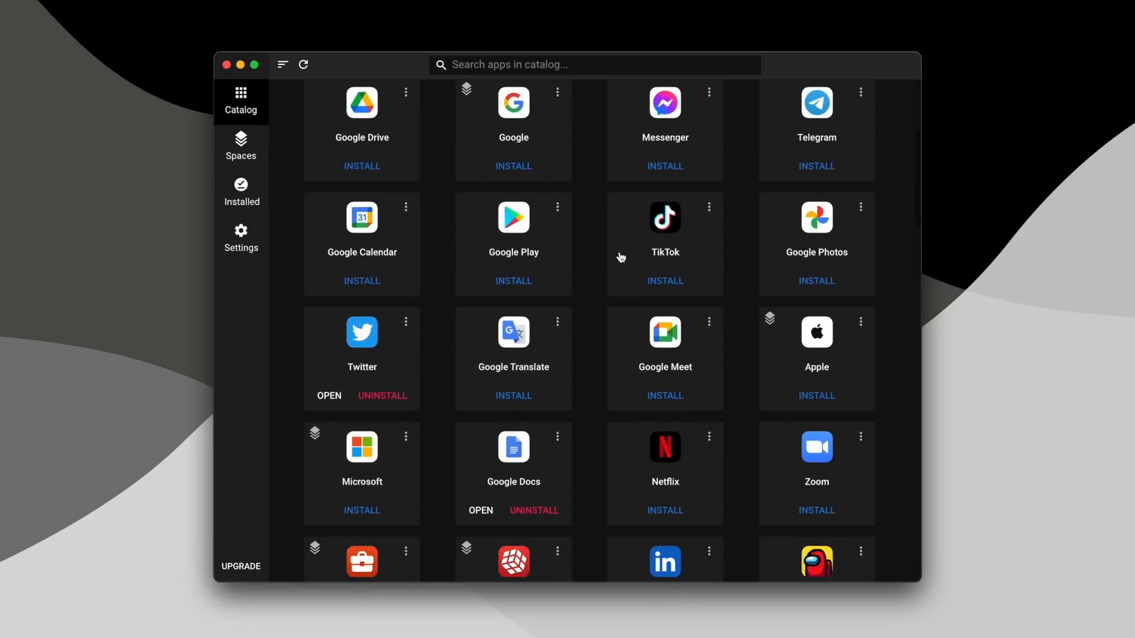
pyautogui.scroll(-3)
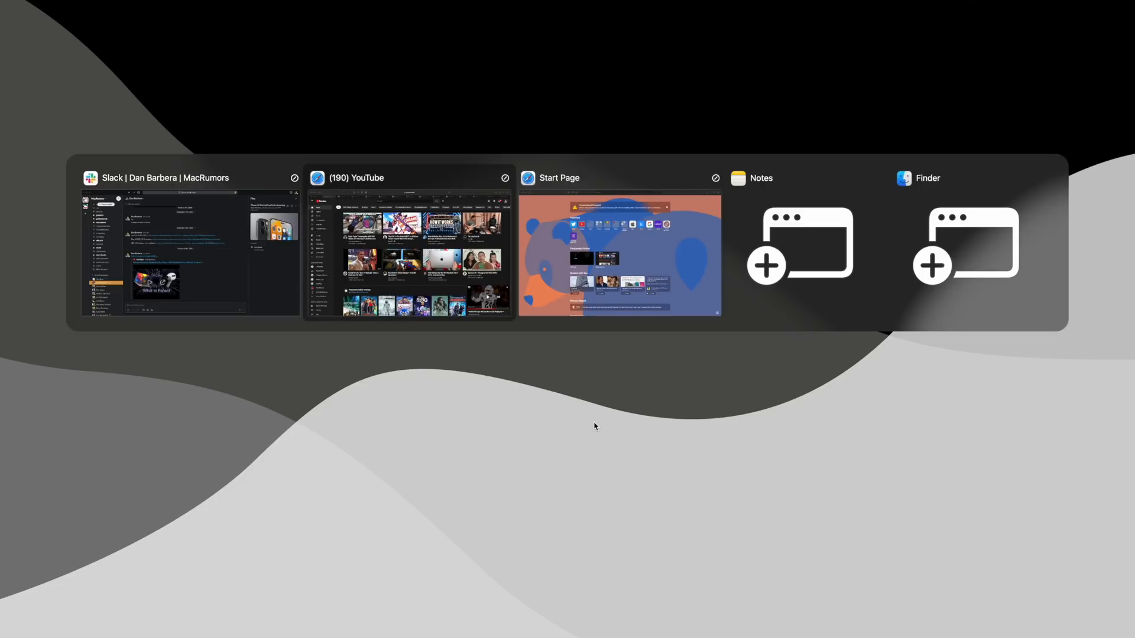
pyautogui.moveTo(963, 243)
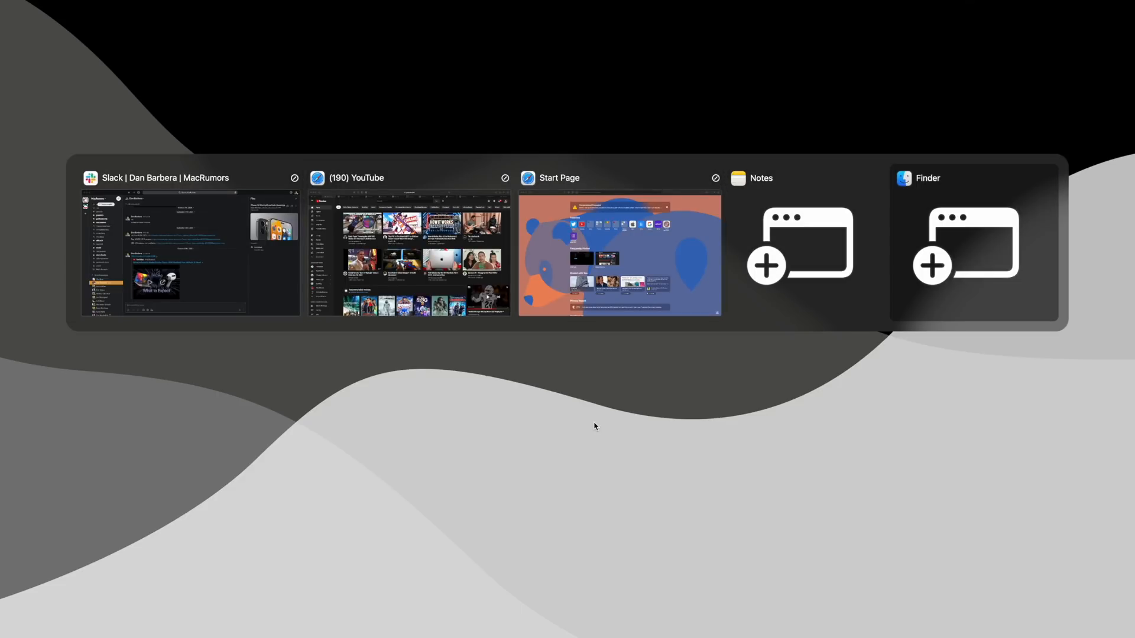
# Step: Pick Finder from AltTab's window switcher to bring it to the front
pyautogui.click(760, 179)
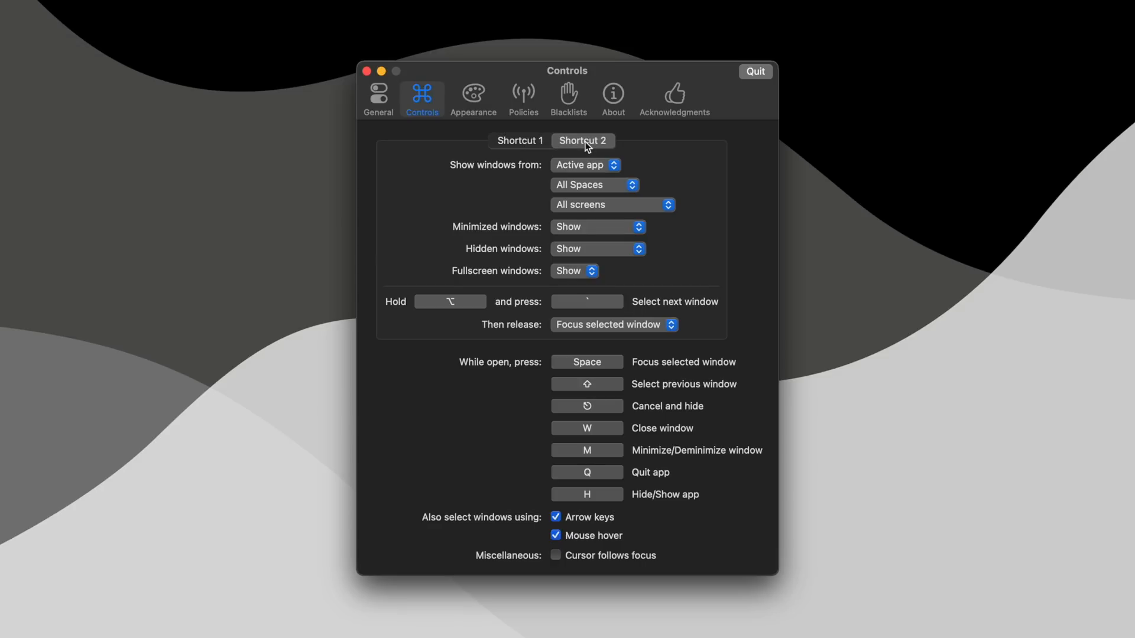
pyautogui.moveTo(572, 147)
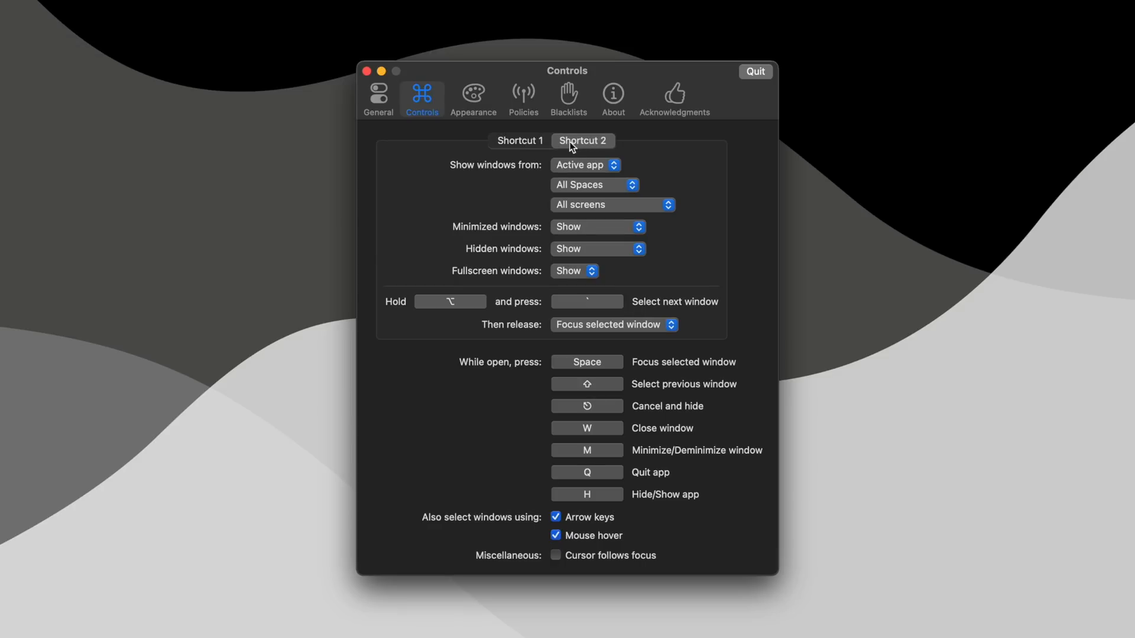
# Step: Compare the Shortcut 1 and Shortcut 2 settings in AltTab's Controls preferences
pyautogui.click(519, 141)
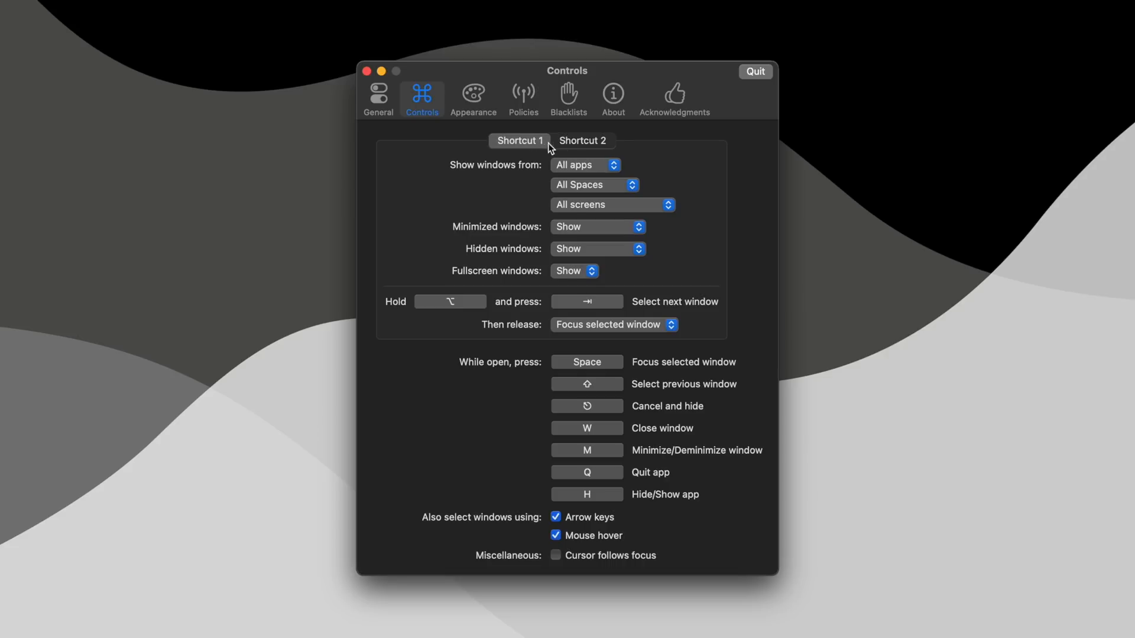
pyautogui.click(587, 166)
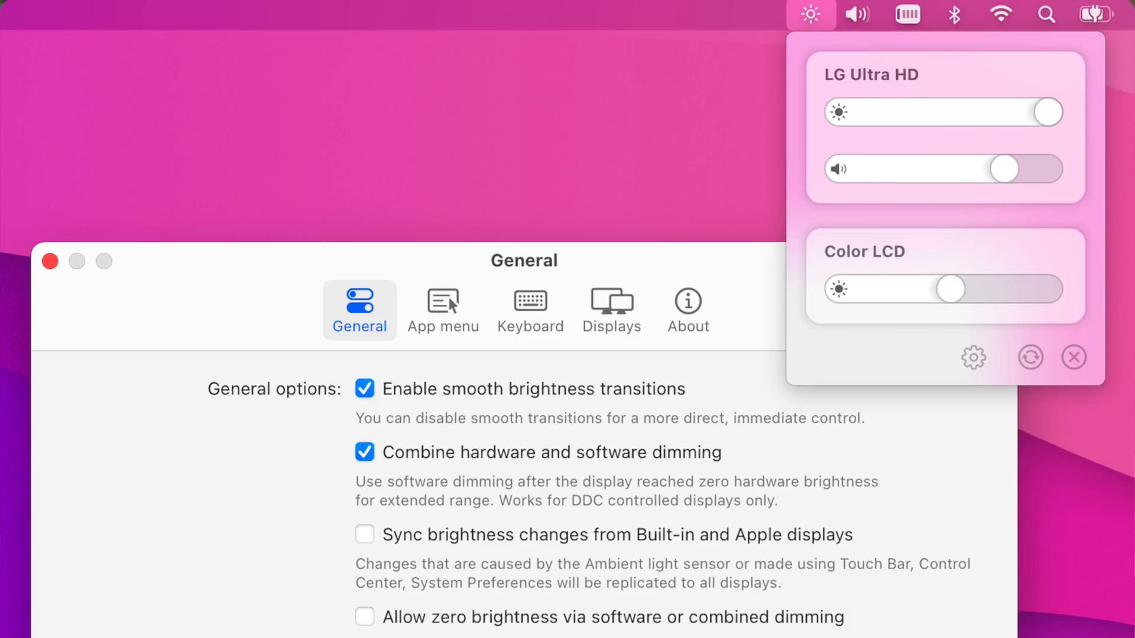
# Step: Show MonitorControl's brightness and volume sliders for the LG Ultra HD and Color LCD displays
pyautogui.click(529, 309)
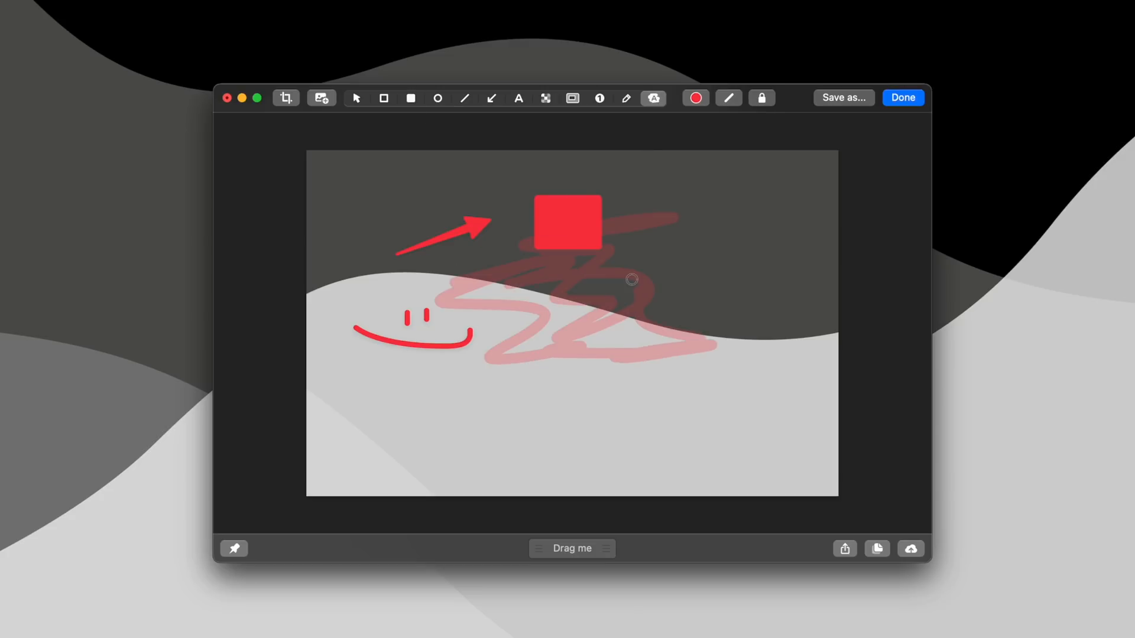
# Step: Select the red scribble, move the pixelation area over the smiley, then reach the CleanShot X menu bar item
pyautogui.click(285, 98)
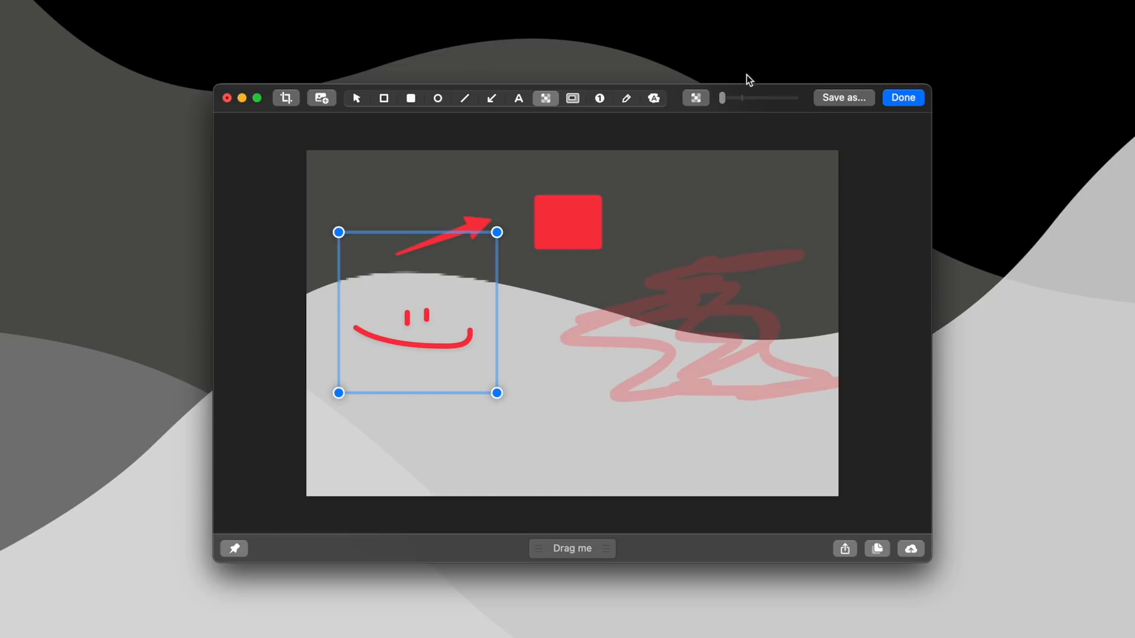
pyautogui.moveTo(418, 312); pyautogui.dragTo(417, 346)
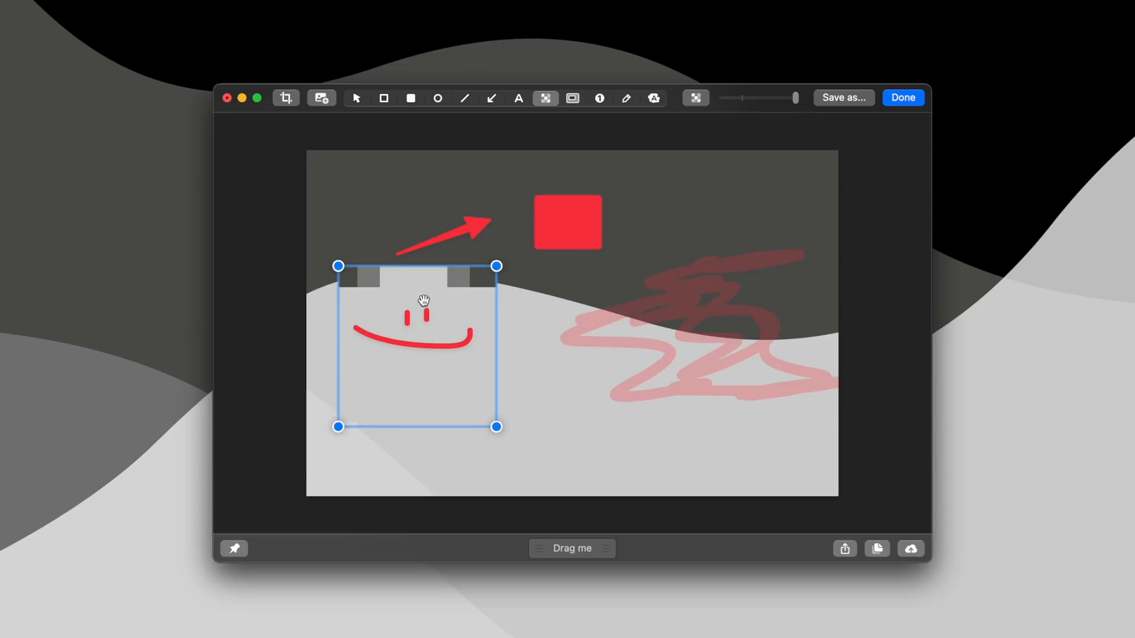
pyautogui.click(460, 7)
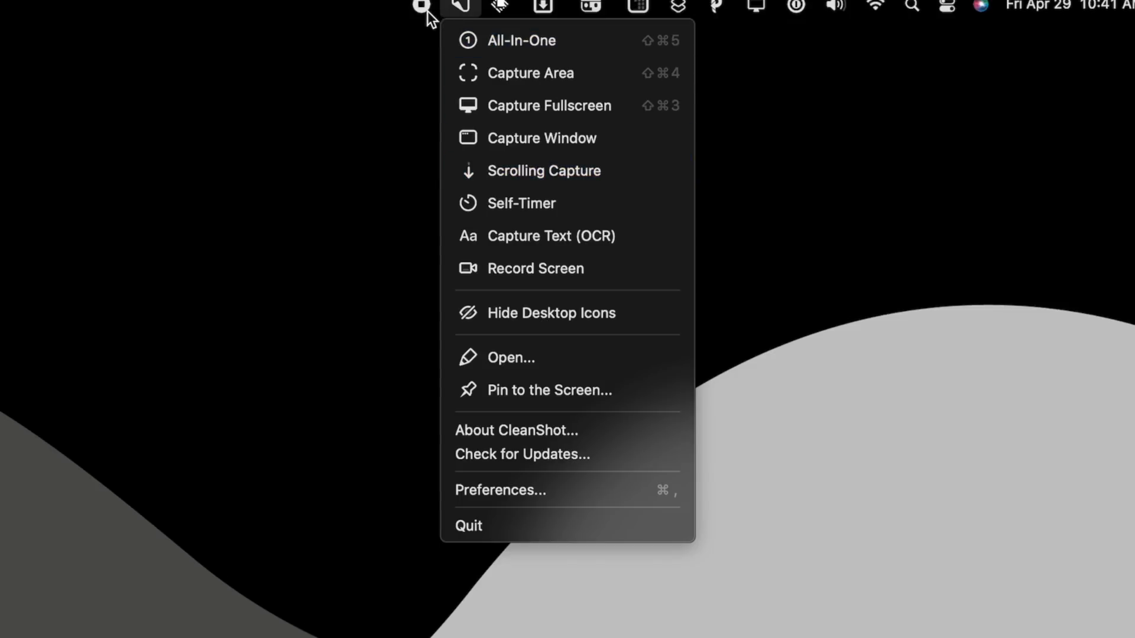
pyautogui.moveTo(467, 13)
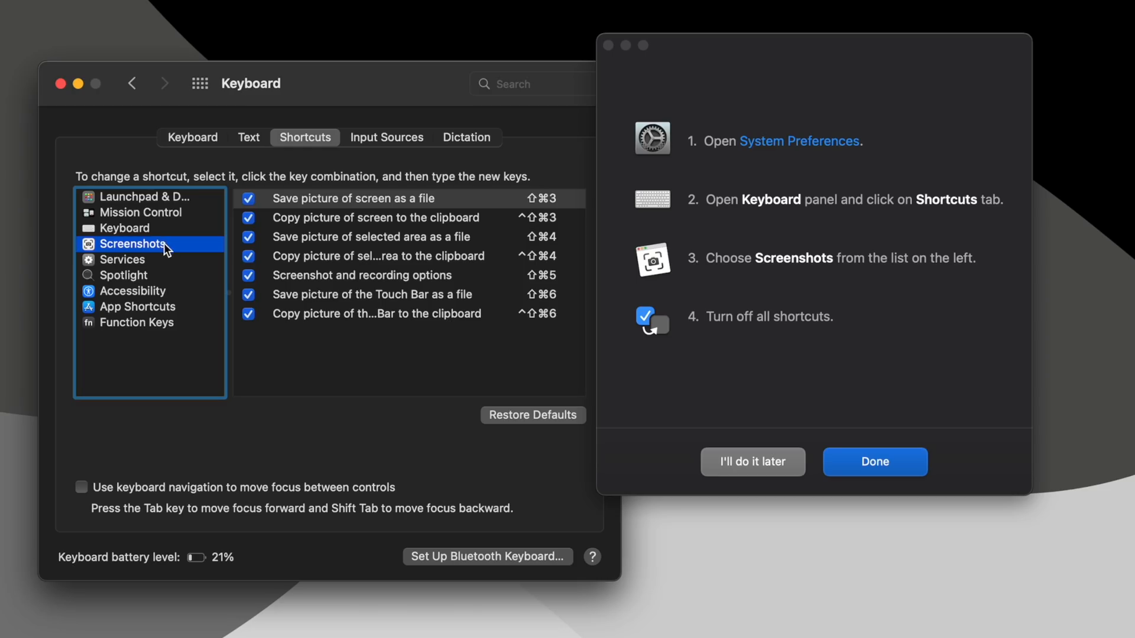
# Step: Turn off a built-in macOS screenshot shortcut in Keyboard > Shortcuts > Screenshots
pyautogui.click(250, 199)
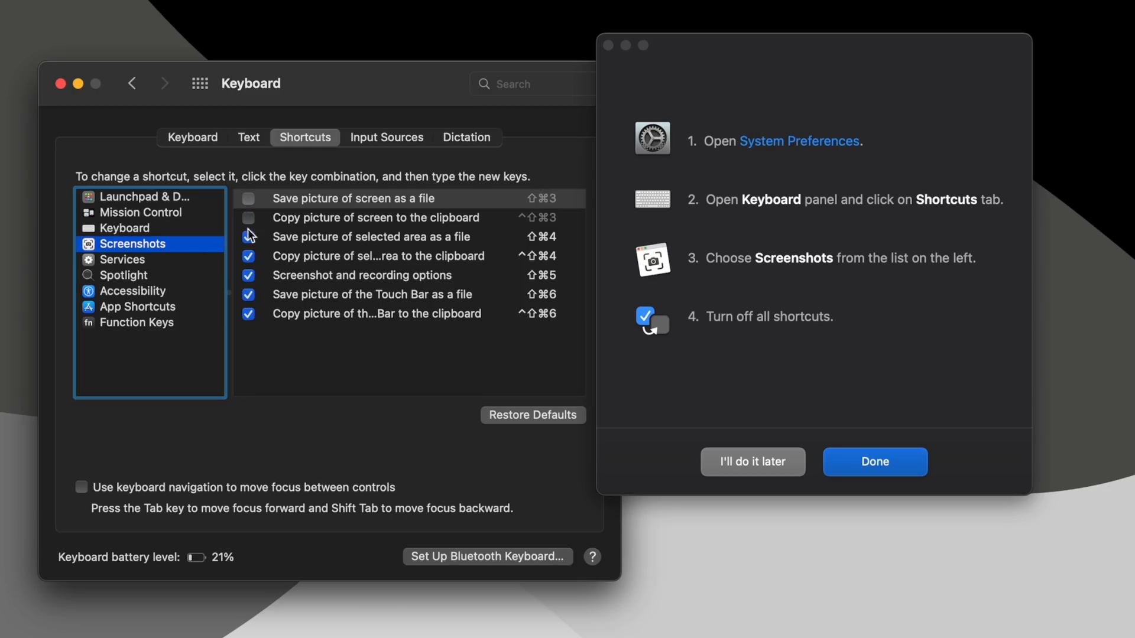